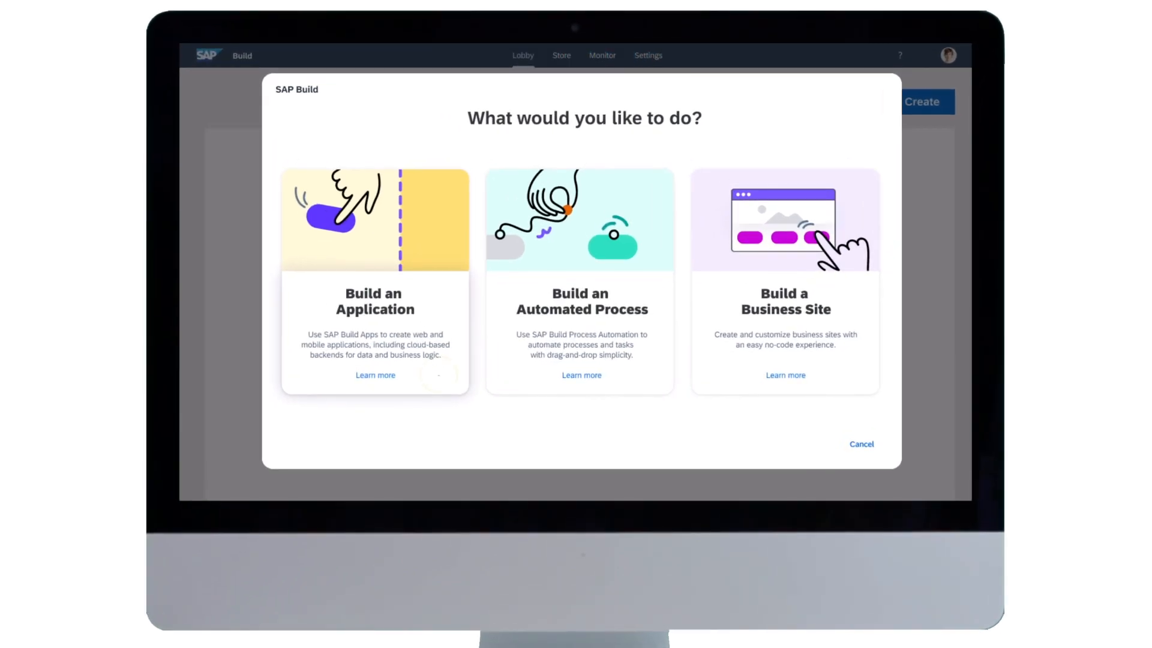
- Choose Build an Application in the SAP Build lobby's create dialog
click(374, 302)
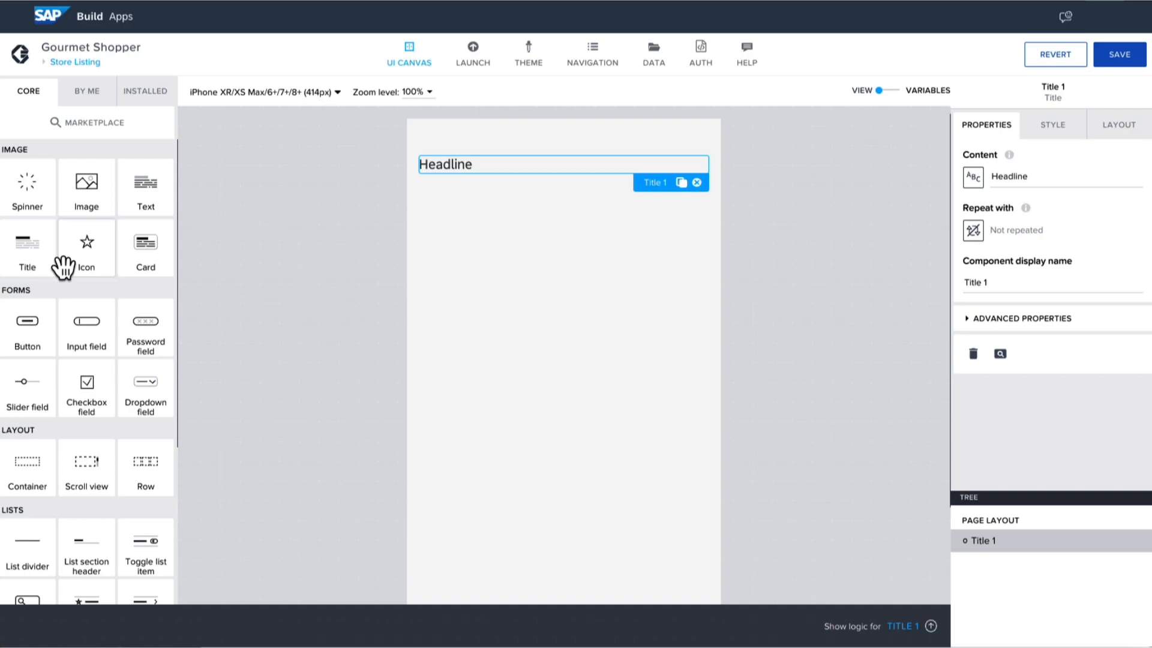
- Drag a Card below the Title headline and select the headline's title setting
drag(145, 241, 462, 261)
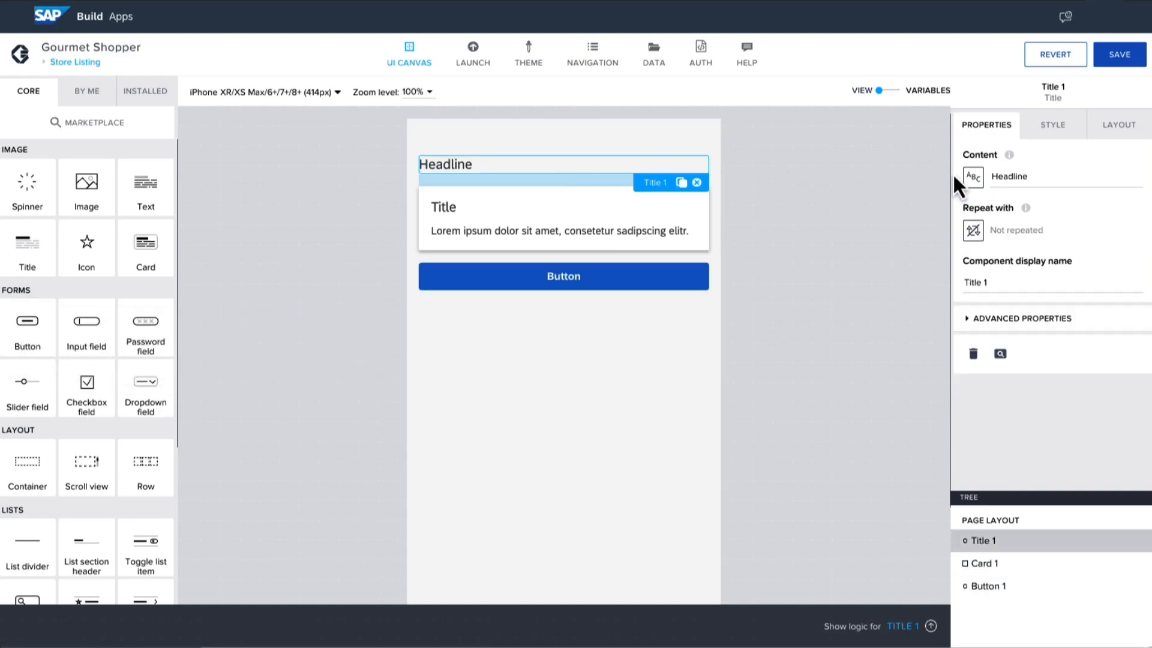
click(562, 219)
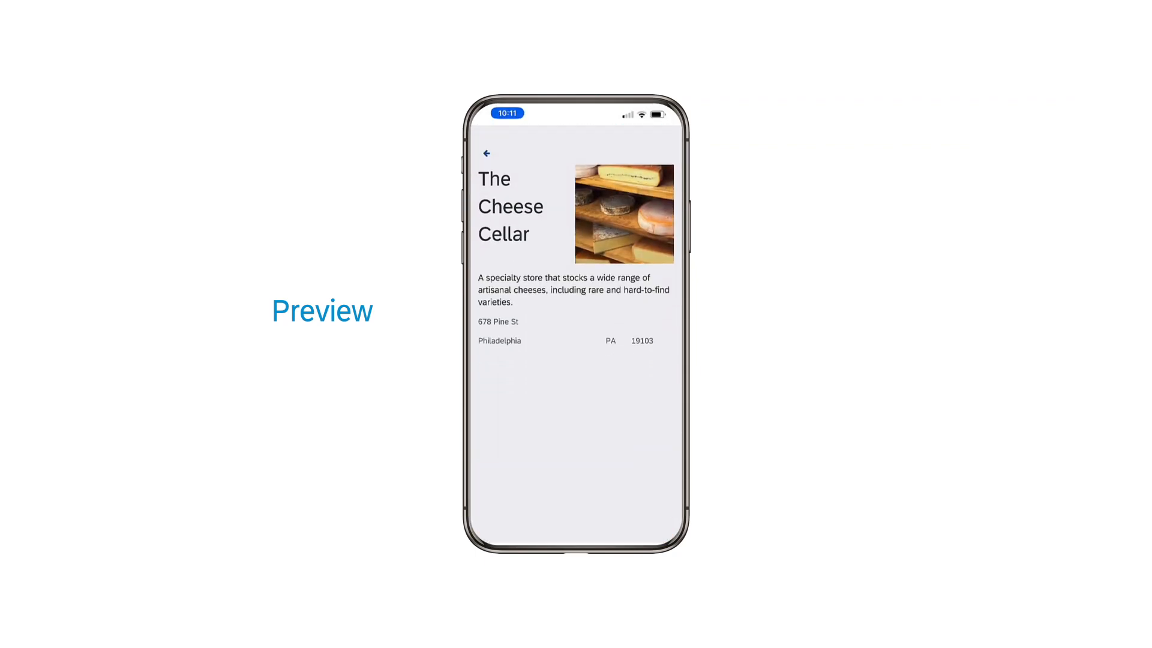
- Preview The Cheese Cellar store detail page with photo, description and address
click(487, 153)
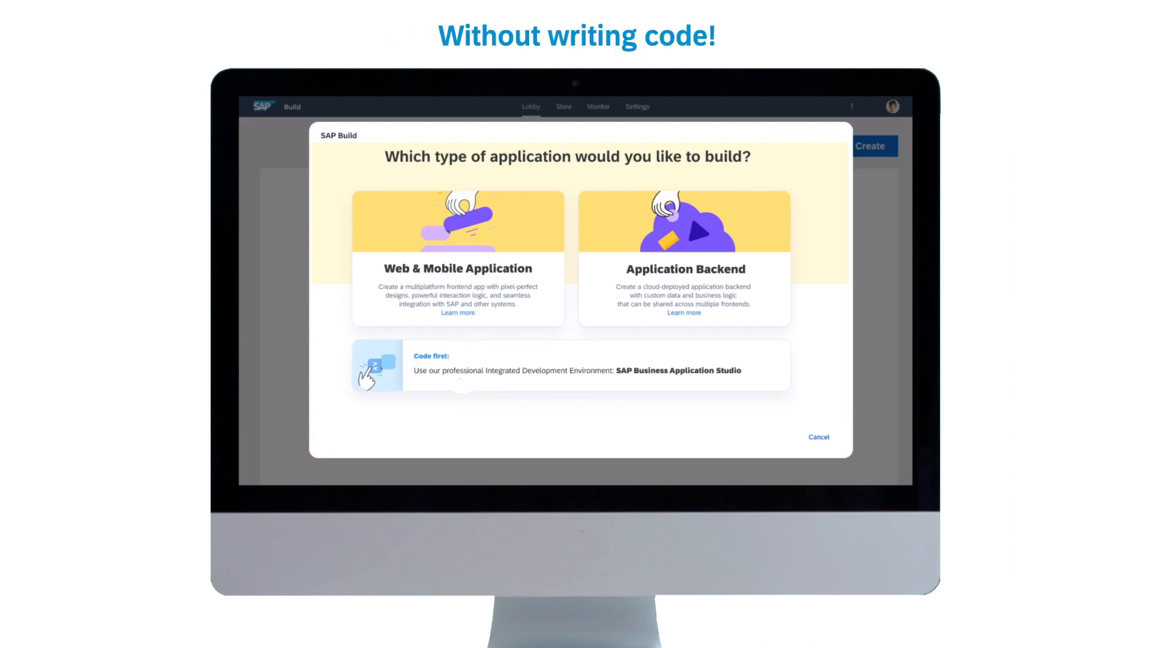
- Choose Application Backend to open Gourmet Shopper Backend with its Rating entity
click(682, 257)
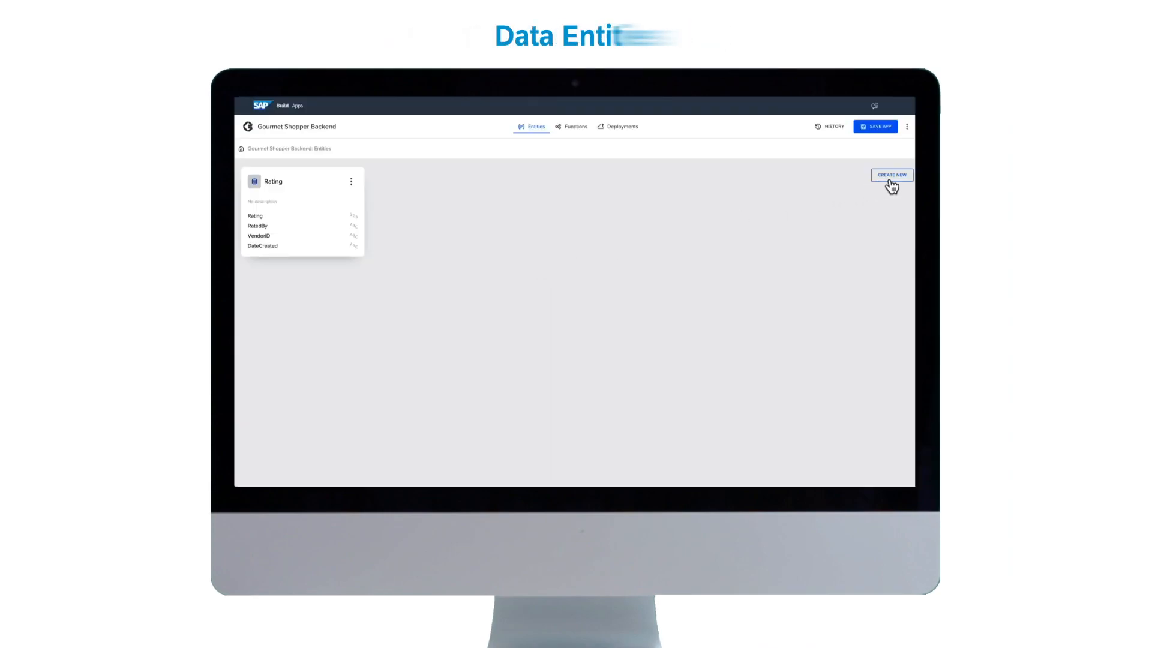